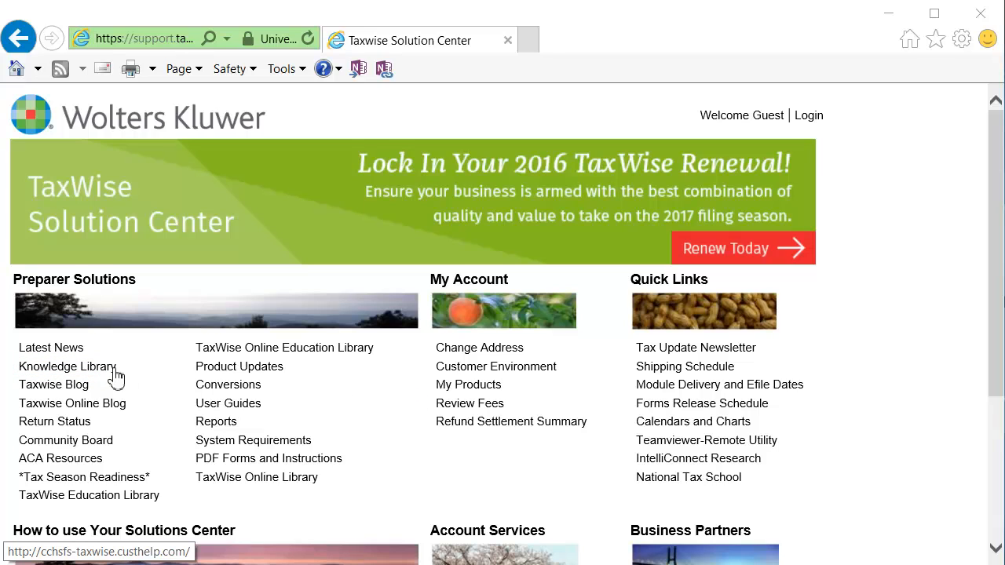
# Step: Reach the Knowledge Base search page via the Knowledge Library link under Preparer Solutions
pyautogui.click(66, 368)
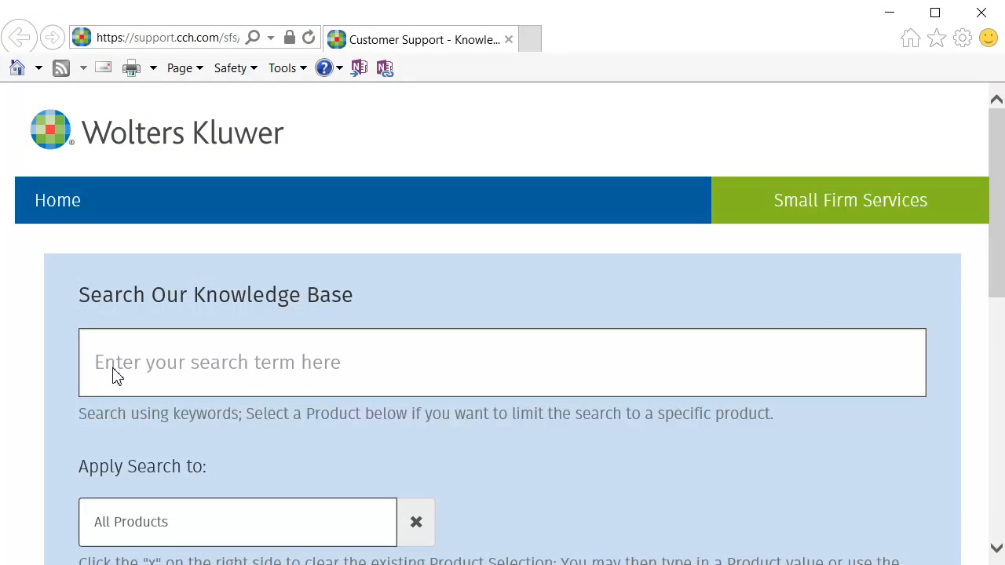
pyautogui.moveTo(417, 526)
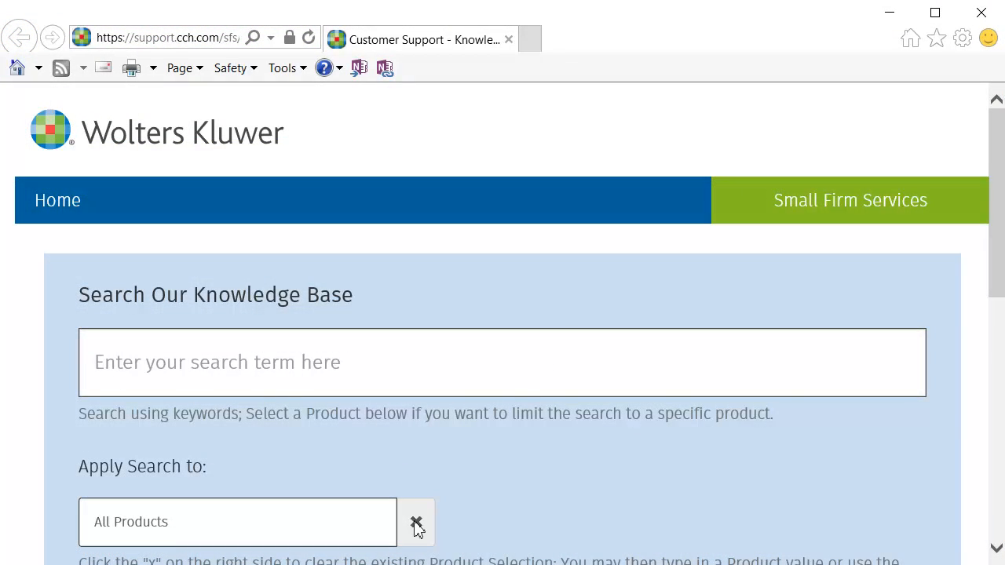
# Step: Replace All Products with TaxWise and enter 'Reset admin password' as the search term
pyautogui.click(418, 525)
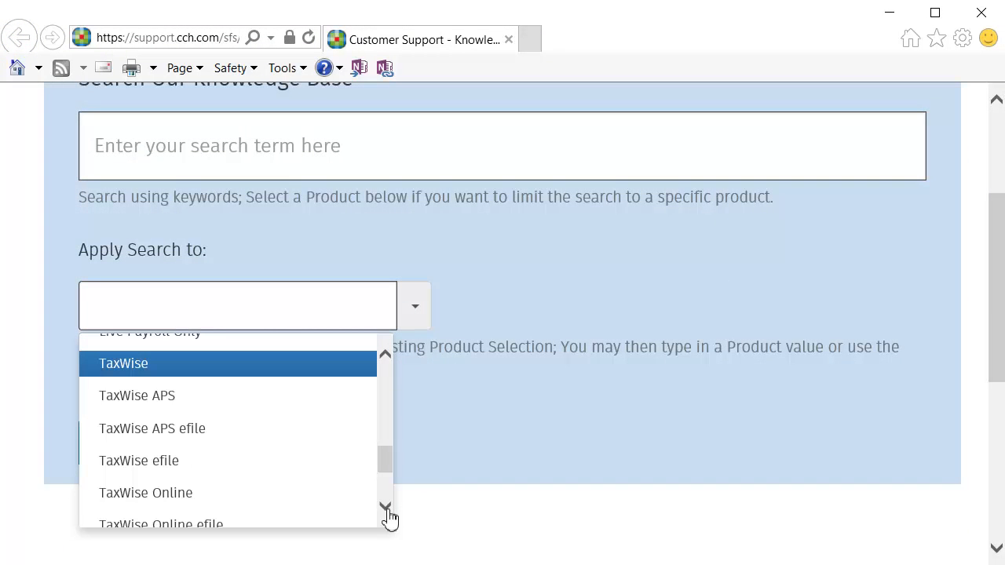
pyautogui.click(123, 365)
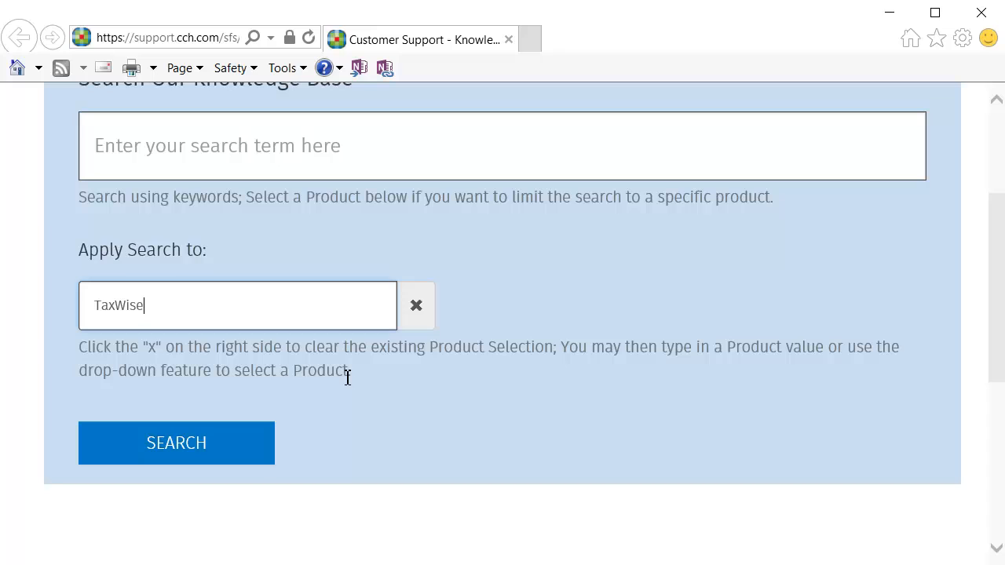
pyautogui.write('R')
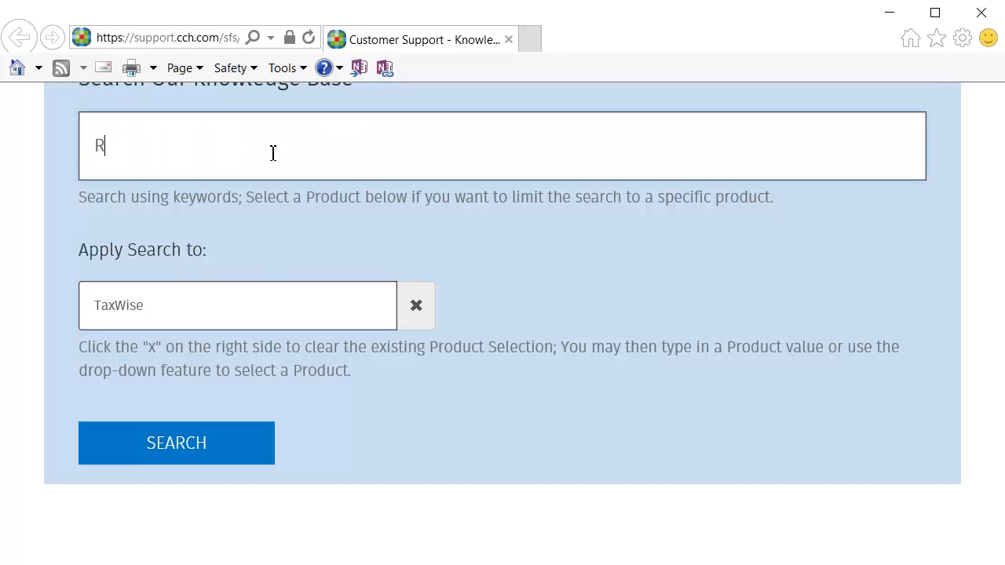
pyautogui.write('eset admin pa')
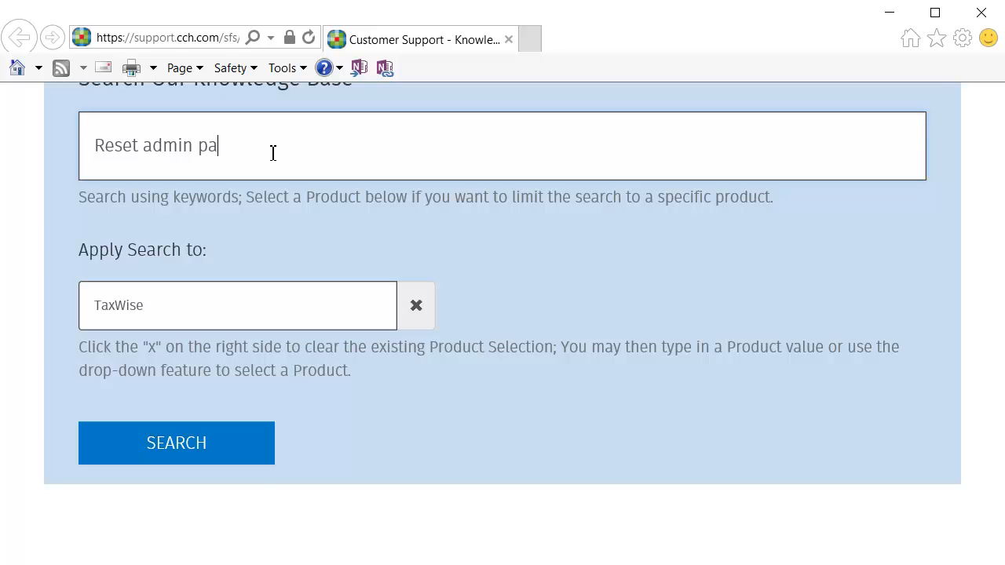
pyautogui.write('ssword')
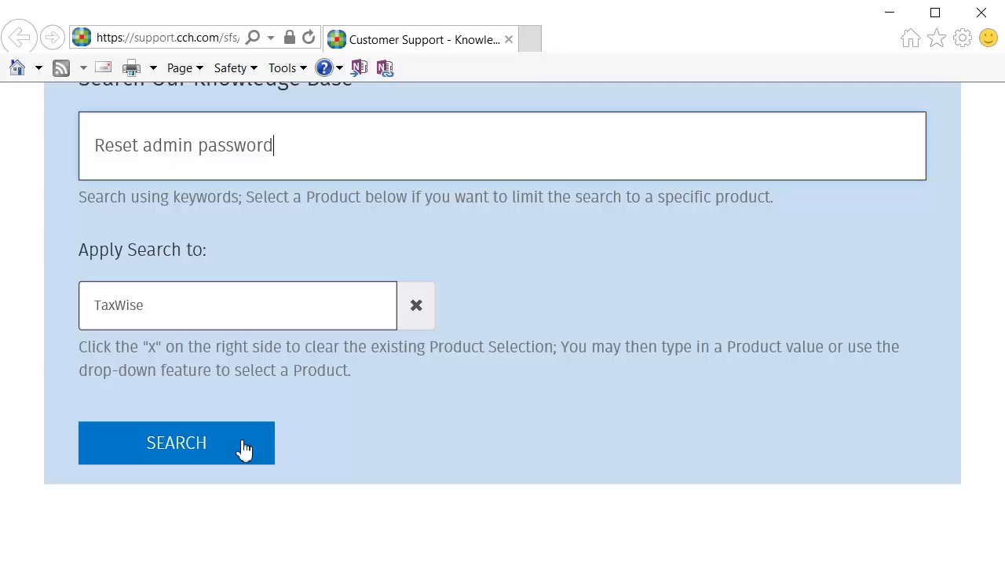
# Step: Run the search, returning 76 documents on resetting the Admin password
pyautogui.click(176, 443)
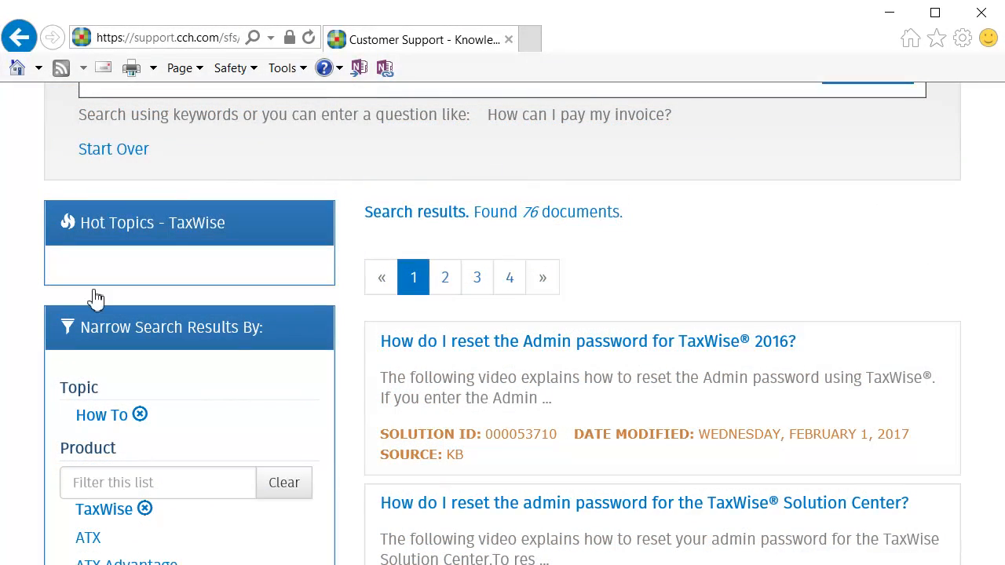
pyautogui.moveTo(537, 352)
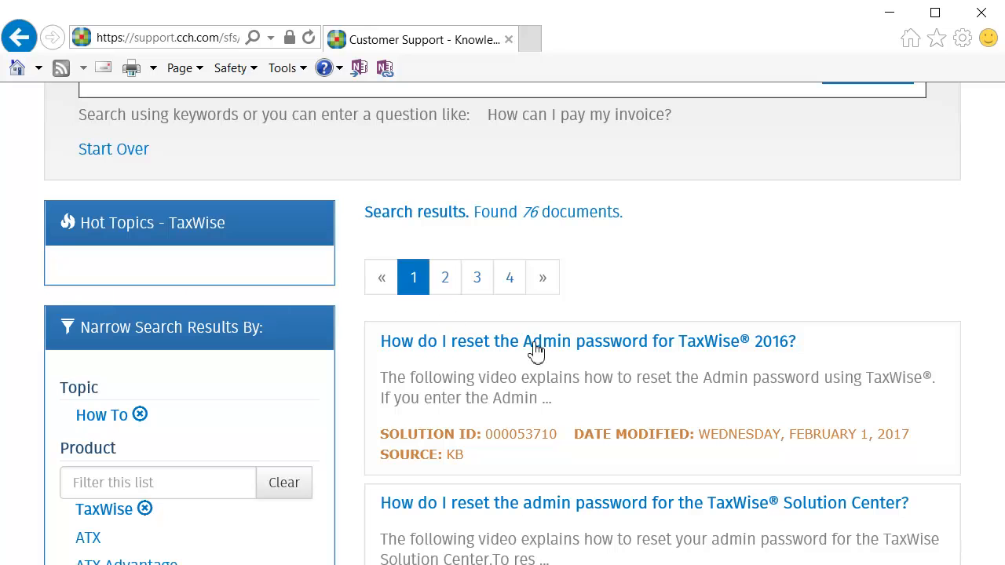
# Step: Read the TaxWise 2016 Admin password reset article, then return to the 76-document results list
pyautogui.click(537, 341)
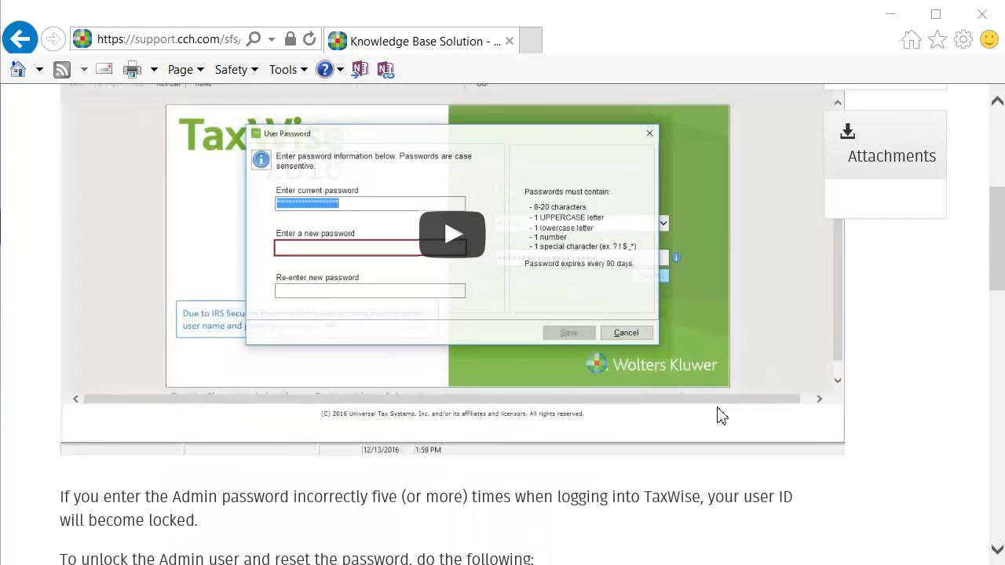
pyautogui.scroll(-3)
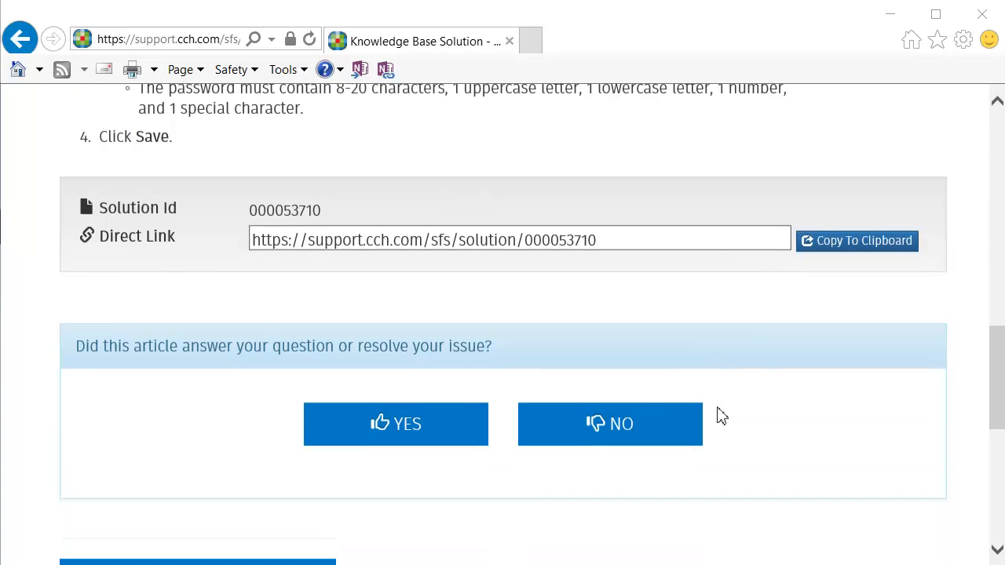
pyautogui.scroll(-3)
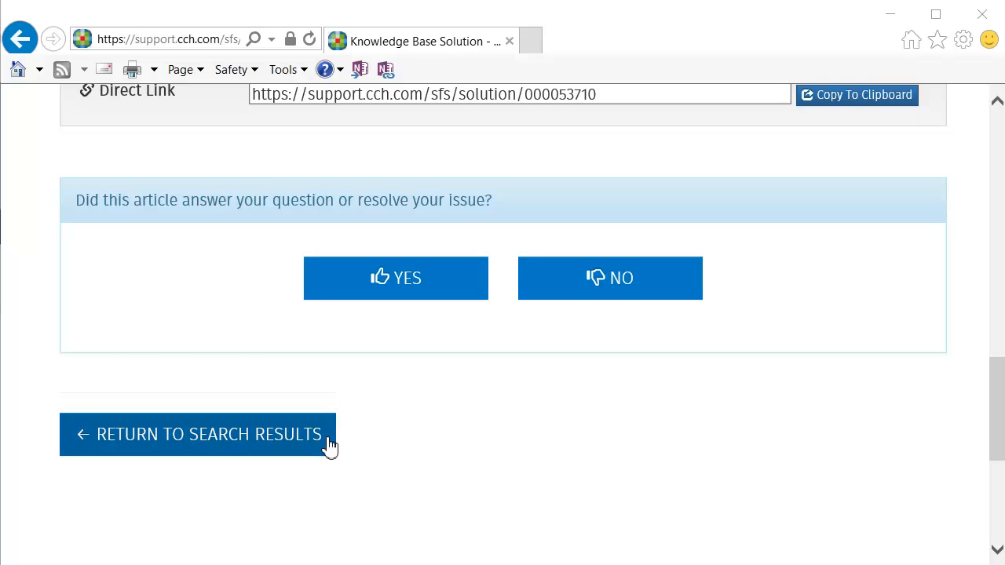
pyautogui.click(207, 433)
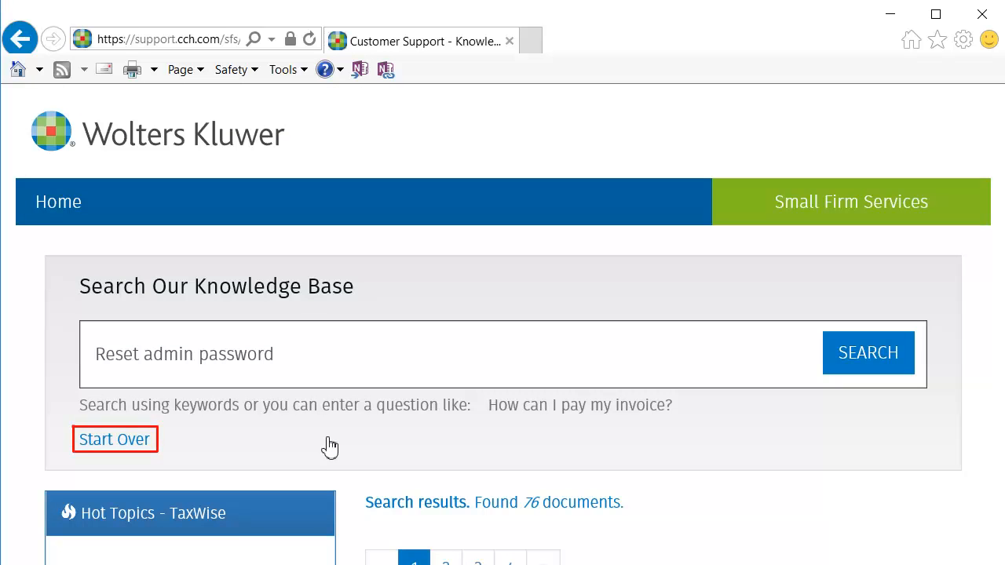
pyautogui.moveTo(245, 446)
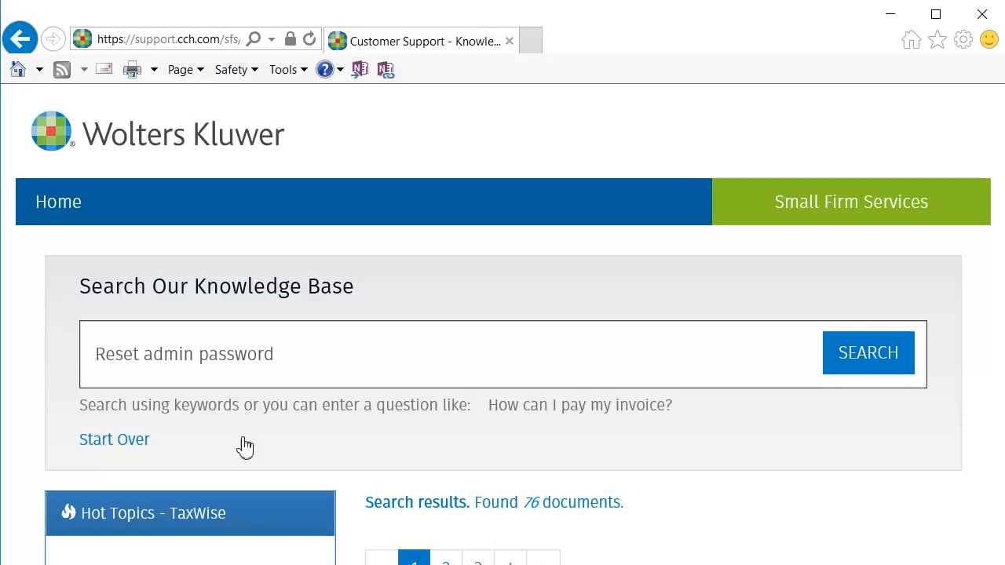